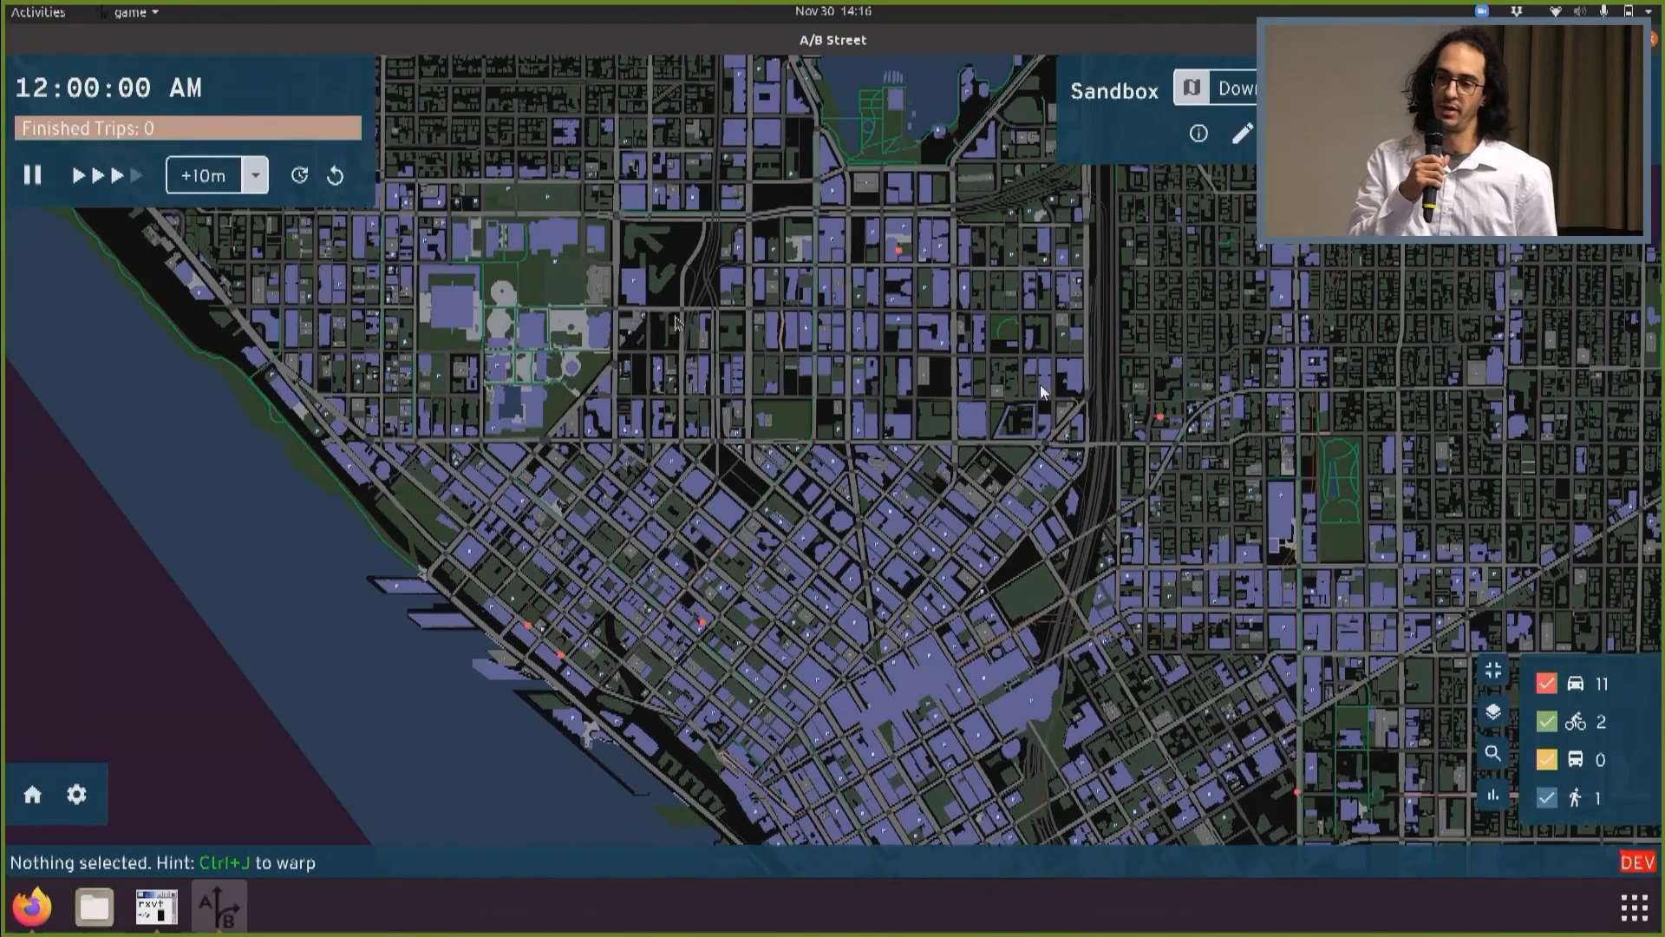
Step: Enter edit mode on the downtown Seattle sandbox map to reach a Denny Way block
click(77, 176)
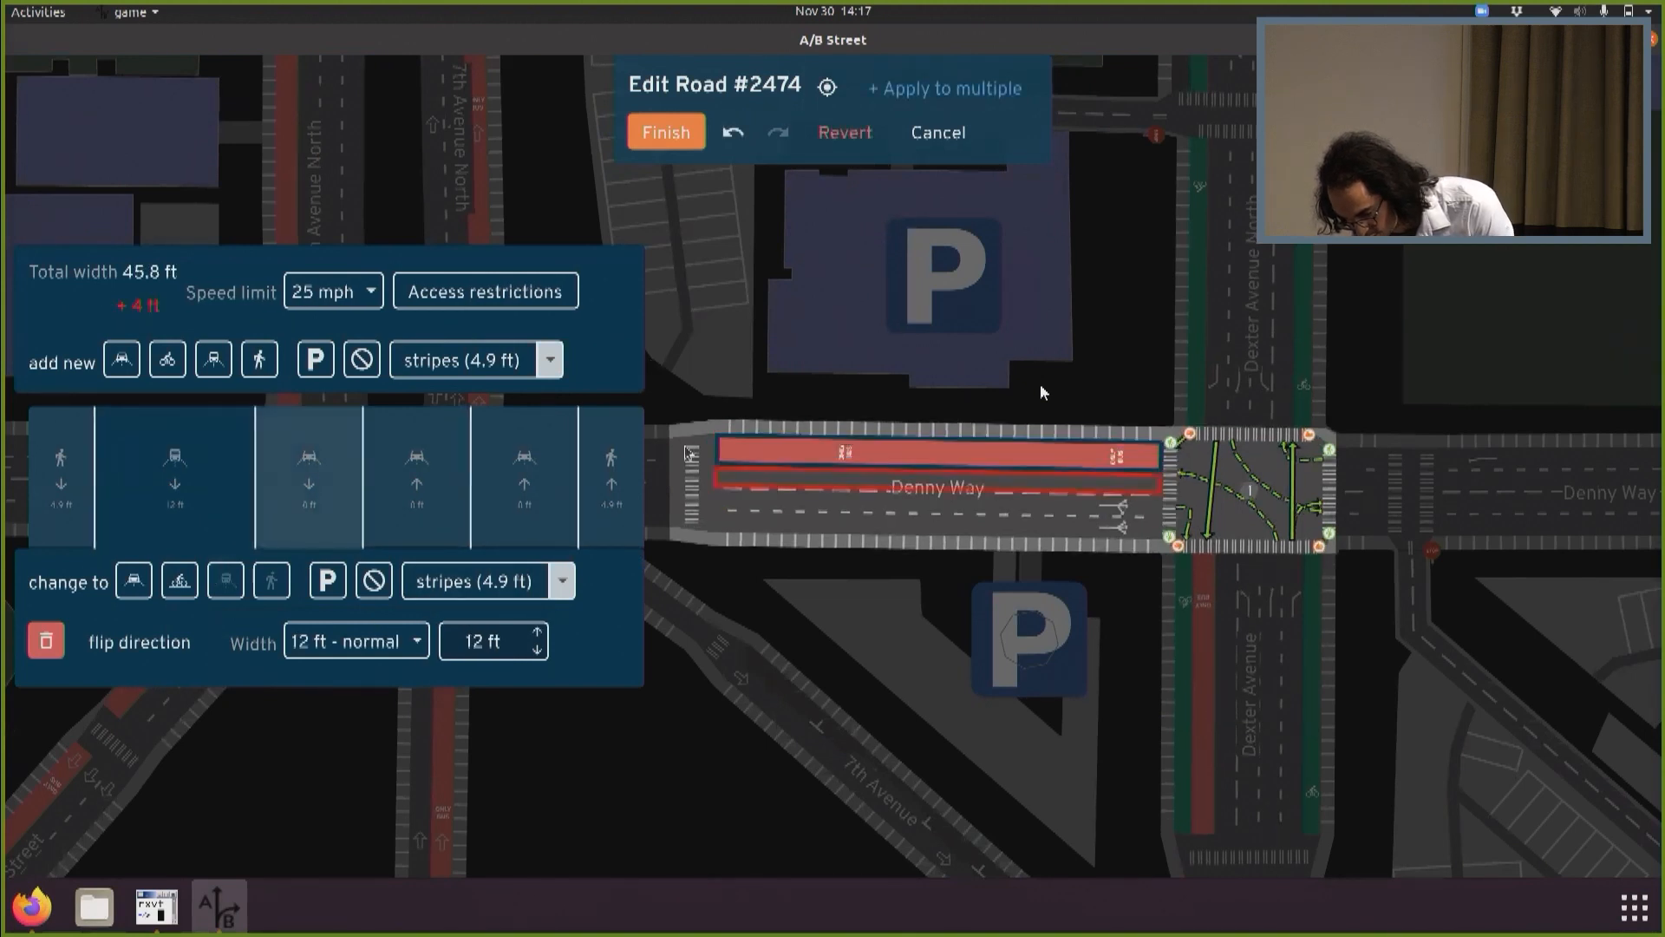
Step: Convert the remaining driving lane to a bus lane and apply the layout to all 26 similar roads
click(777, 132)
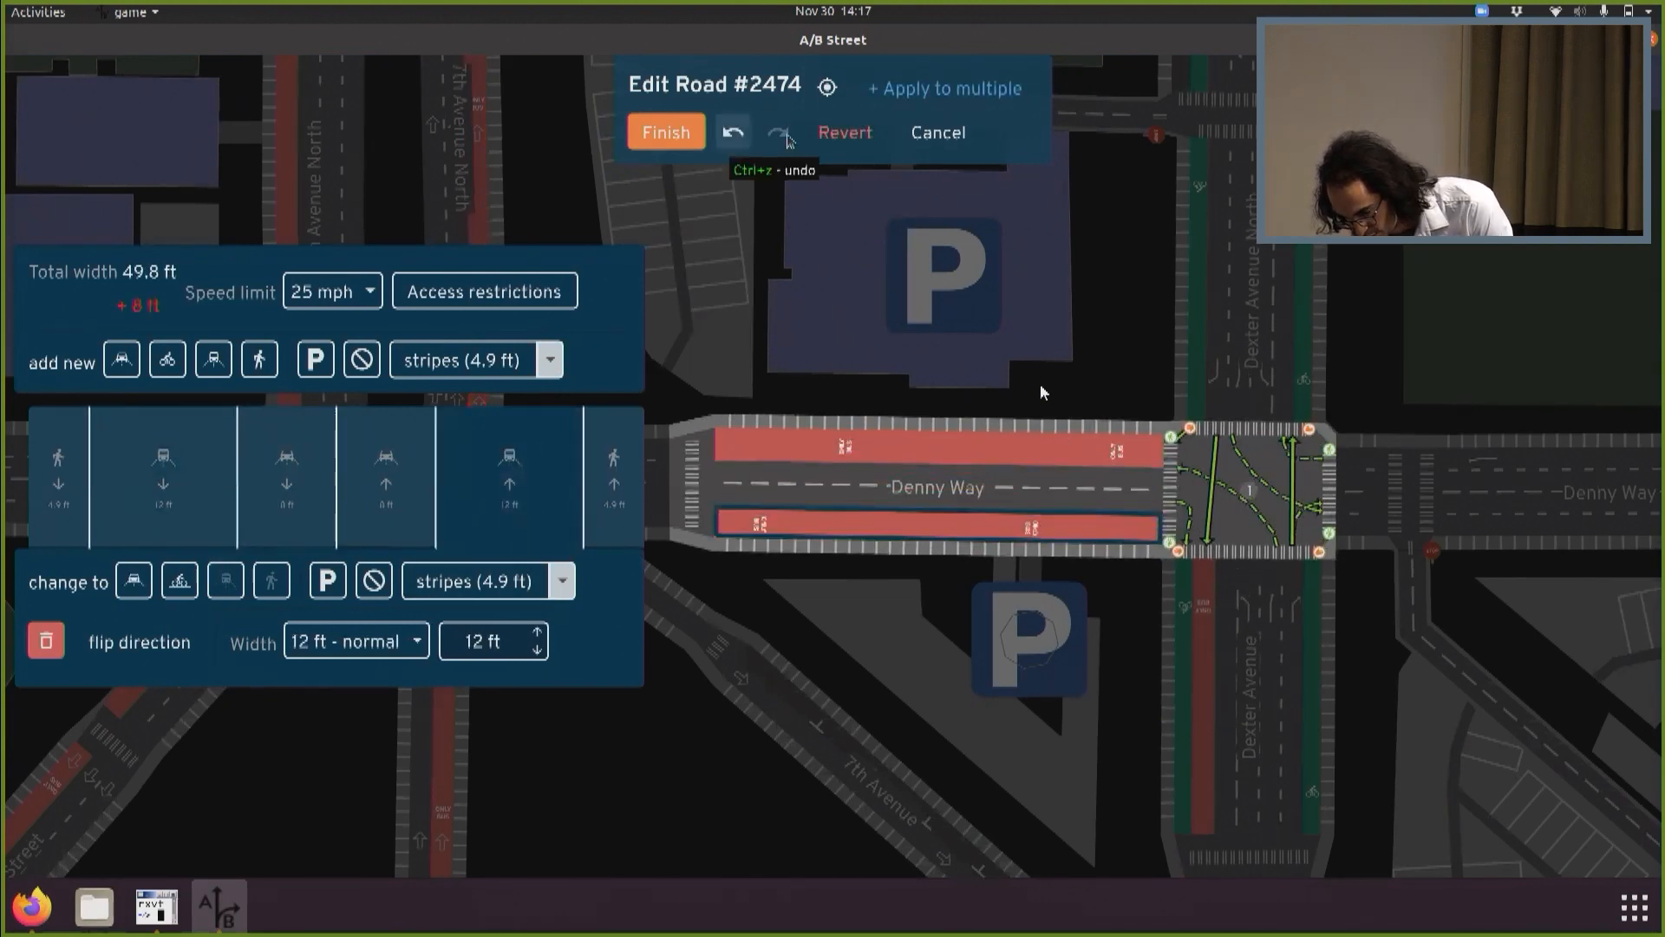
click(945, 87)
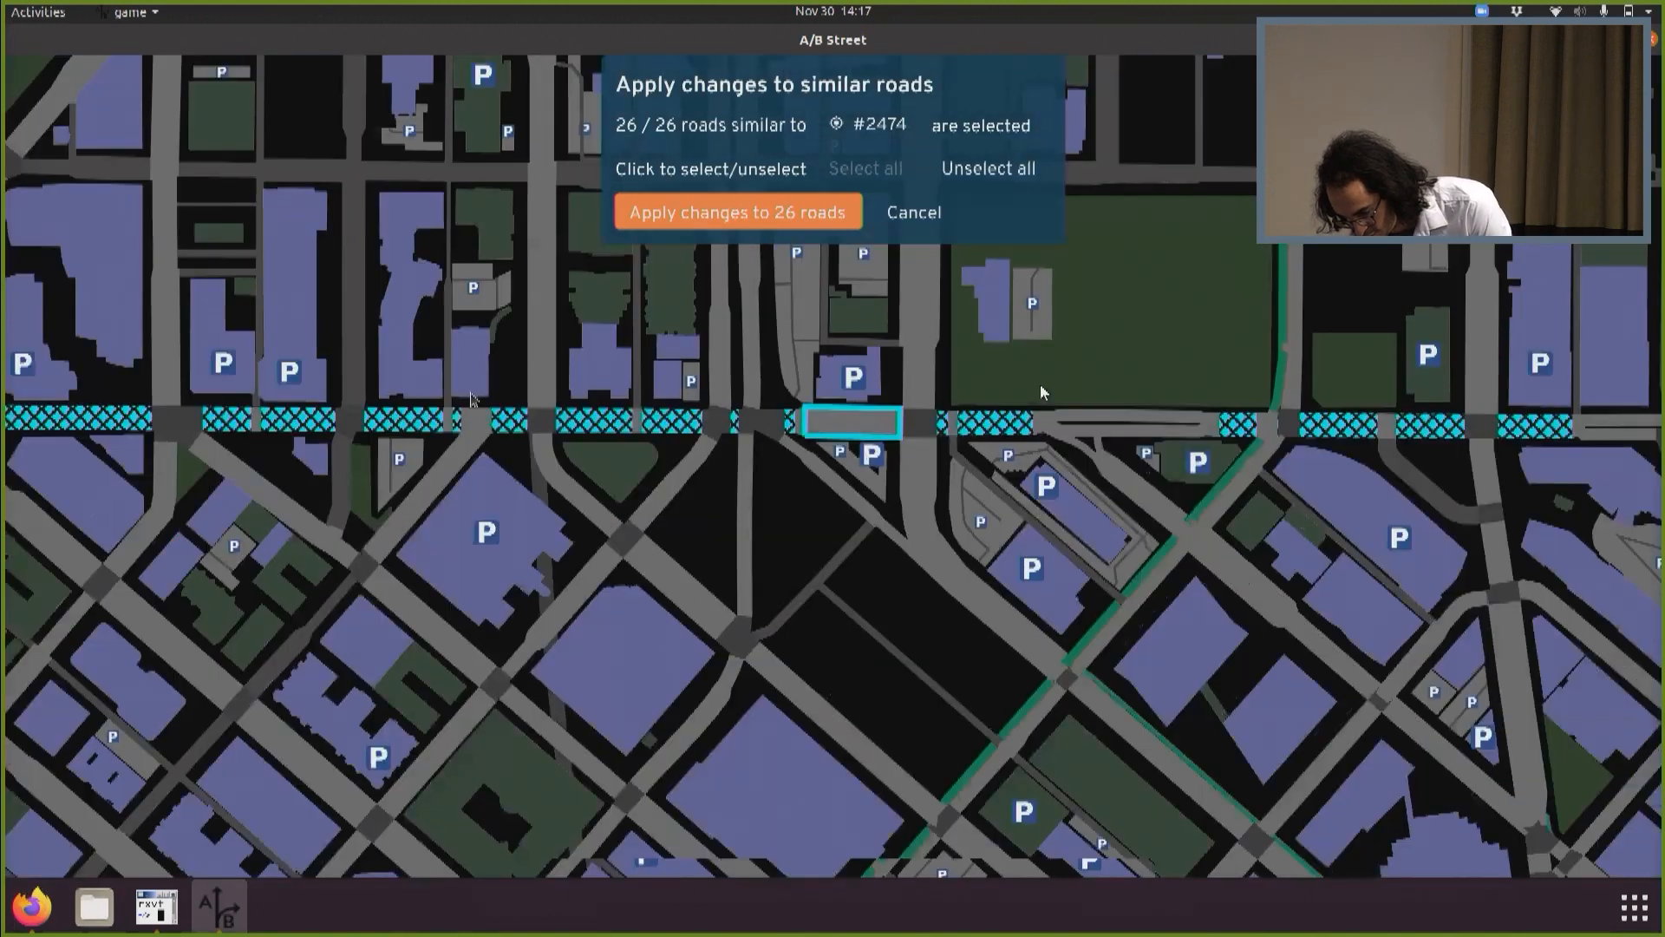
click(737, 212)
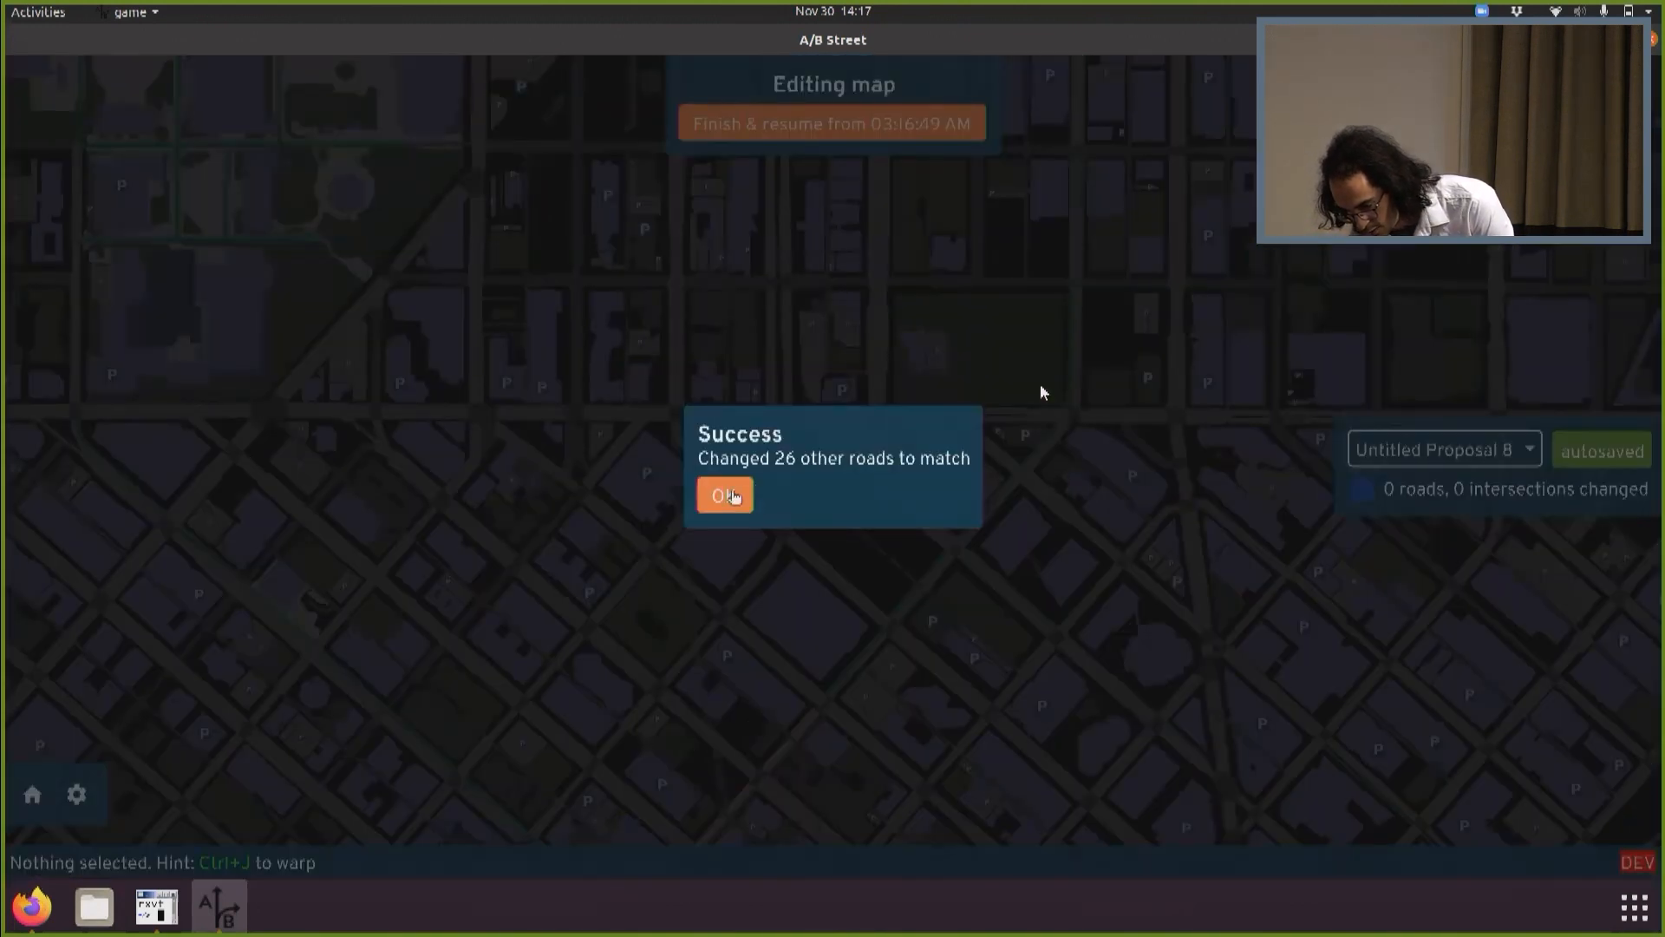
click(725, 495)
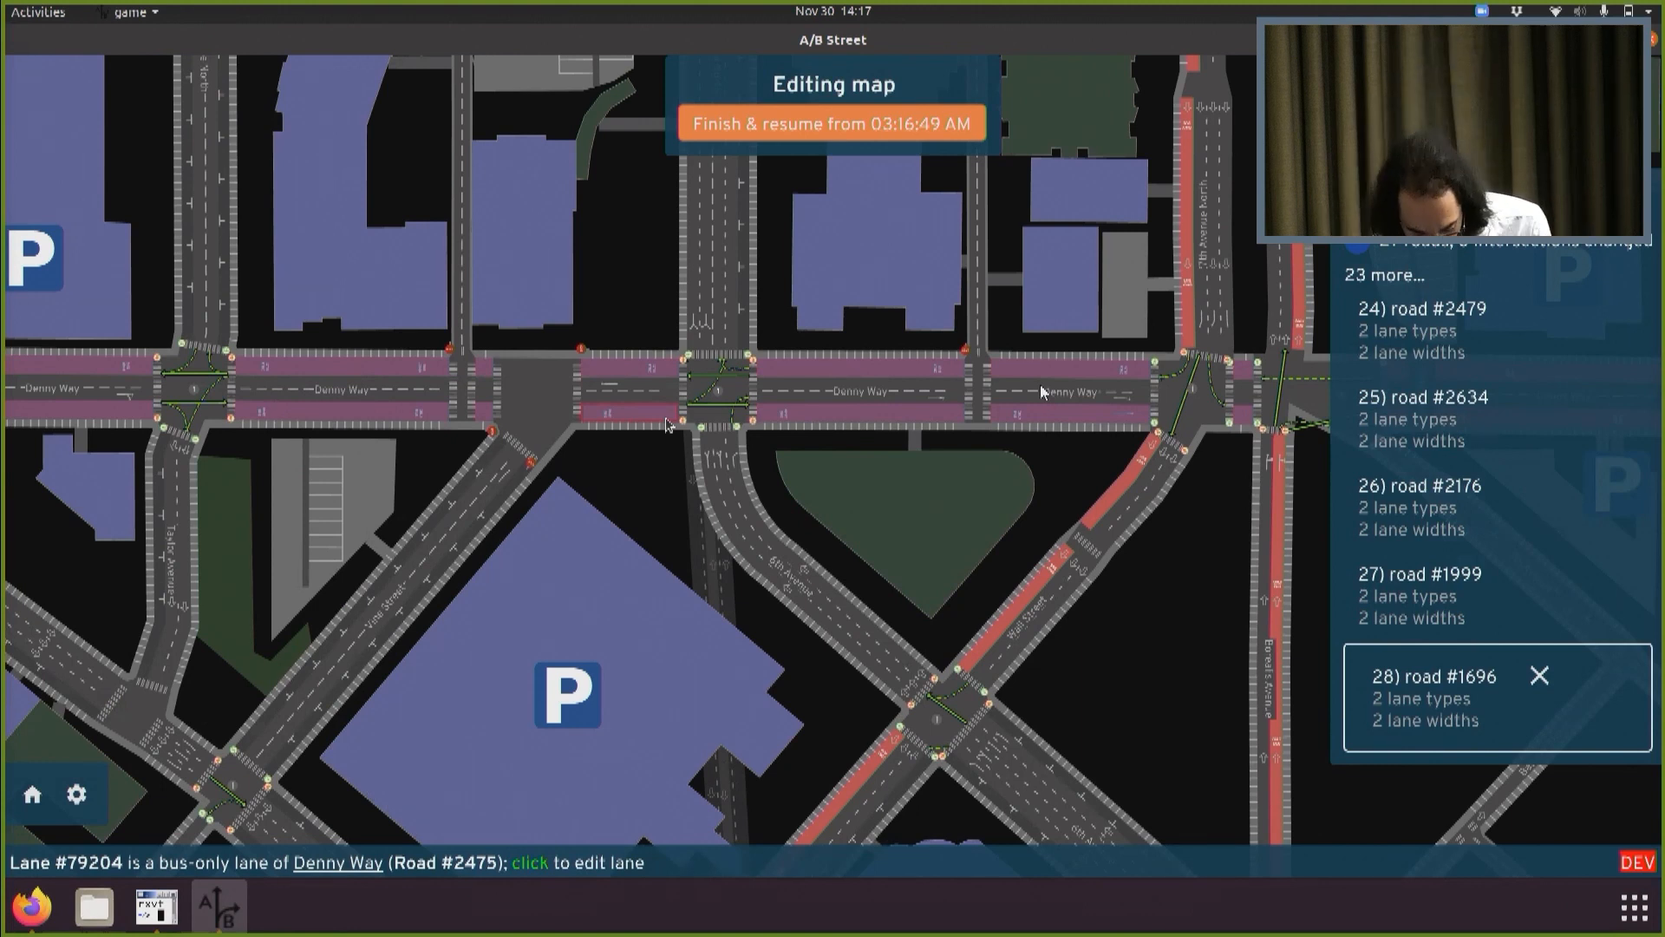
Step: Load Leeds city center in the low traffic neighborhoods tool and browse to the Belle Vue Road neighbourhood
click(832, 123)
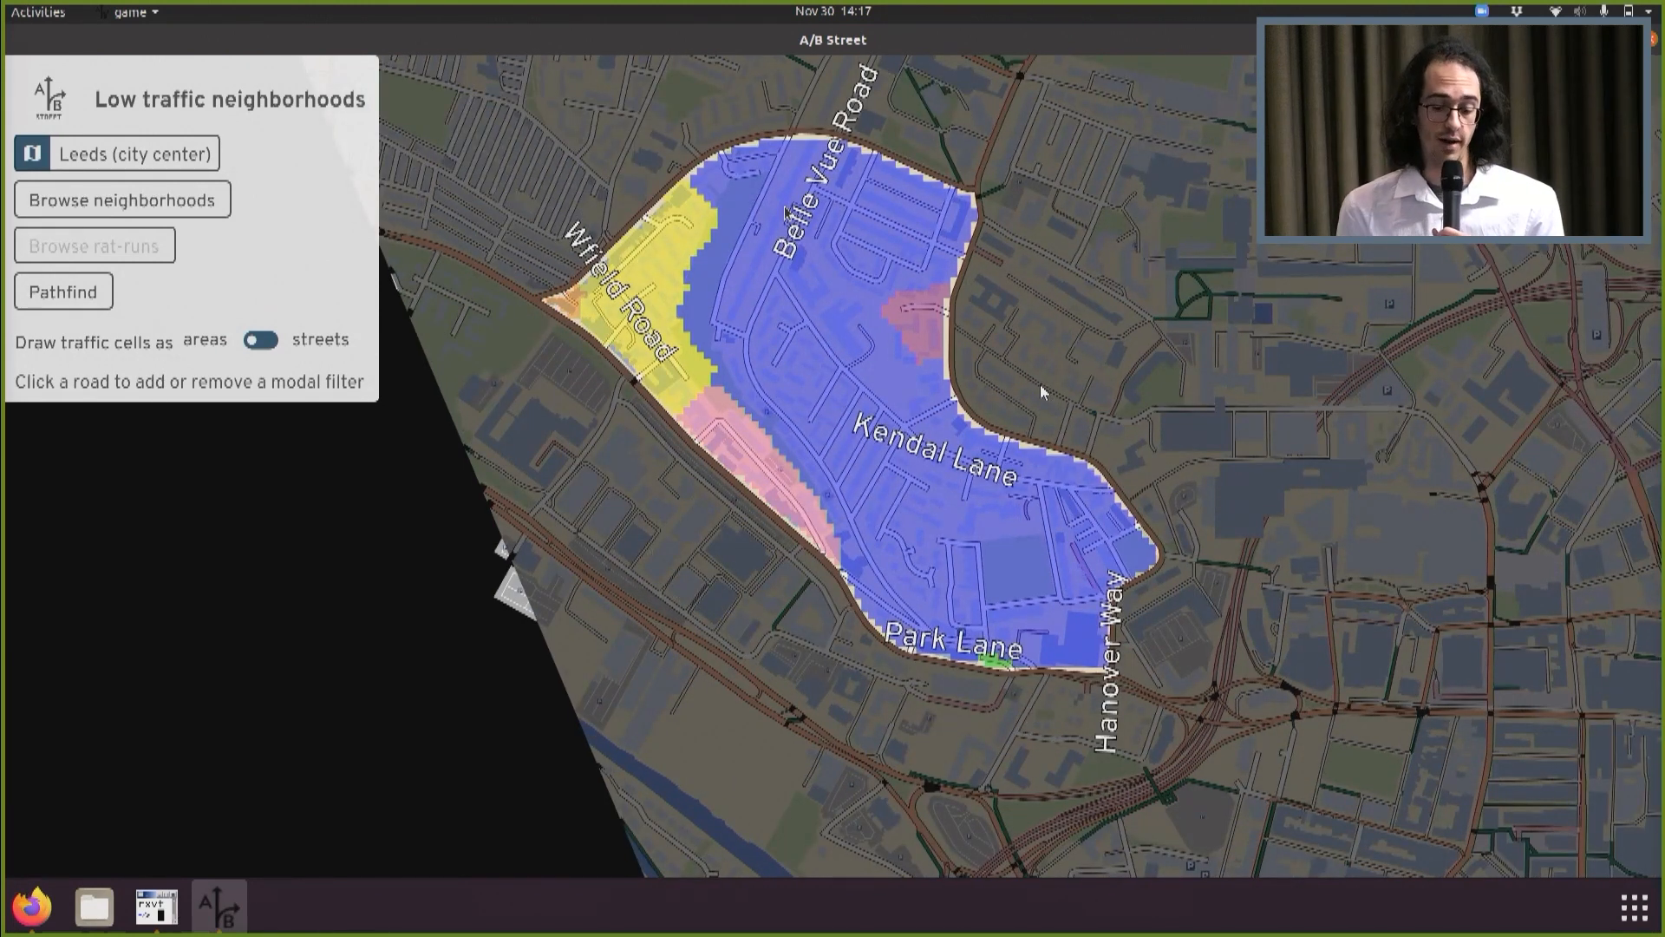
click(637, 245)
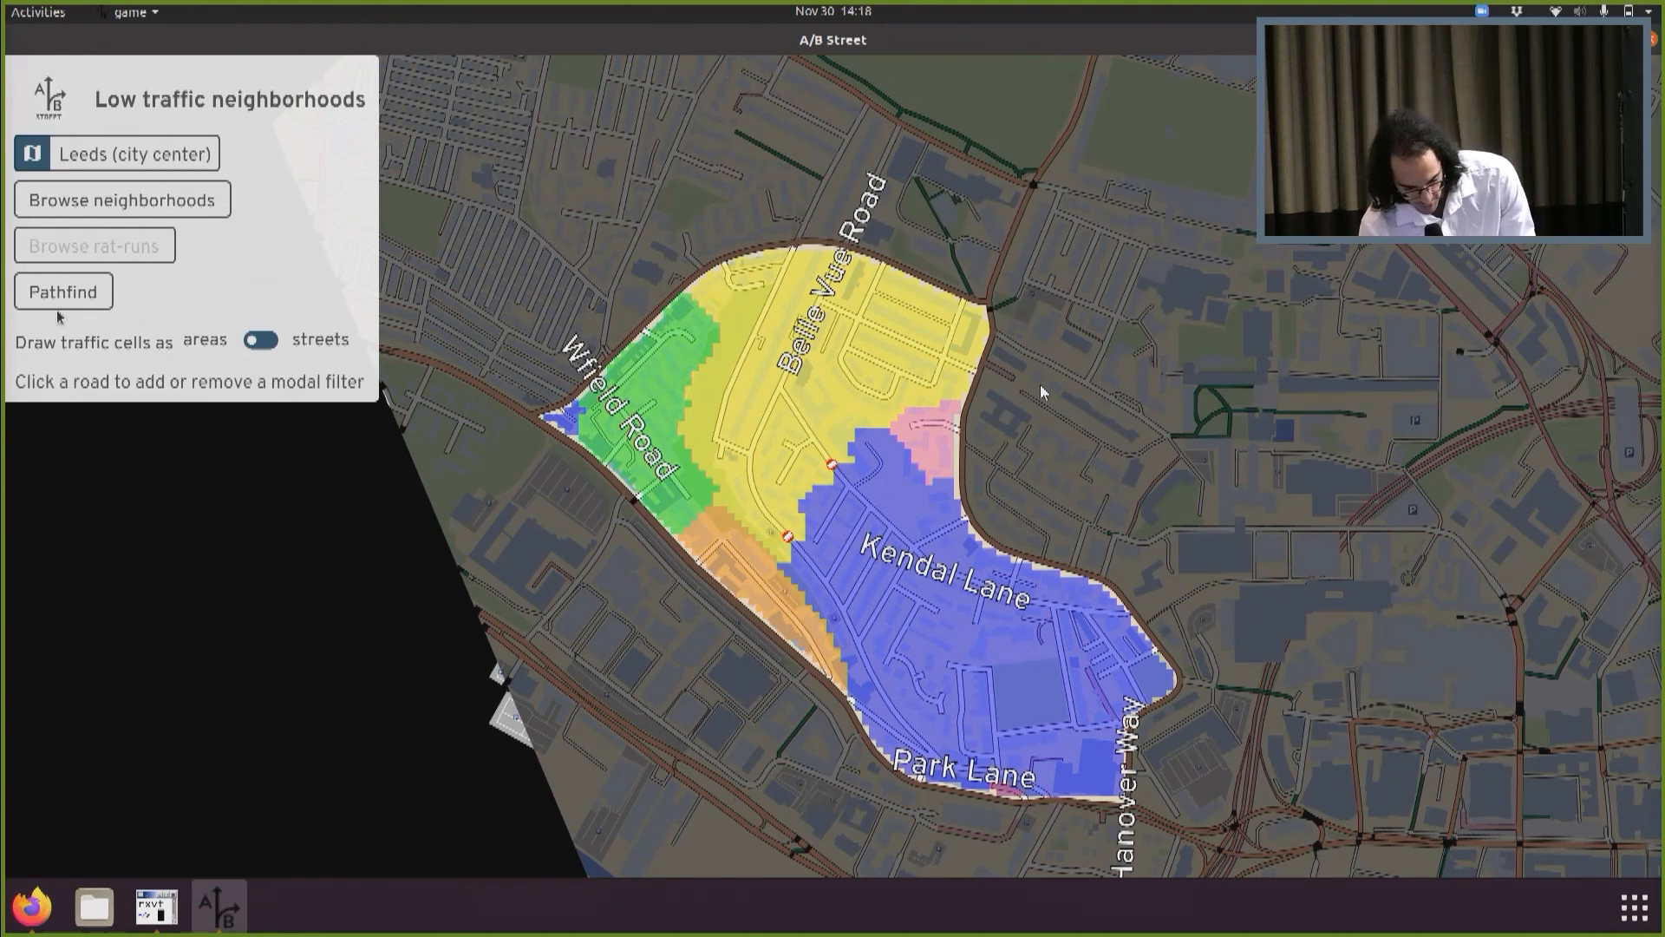
Step: Pathfind from Royal Park Terrace to Duncombe Street with main-road slow-down factor 1.5
click(62, 292)
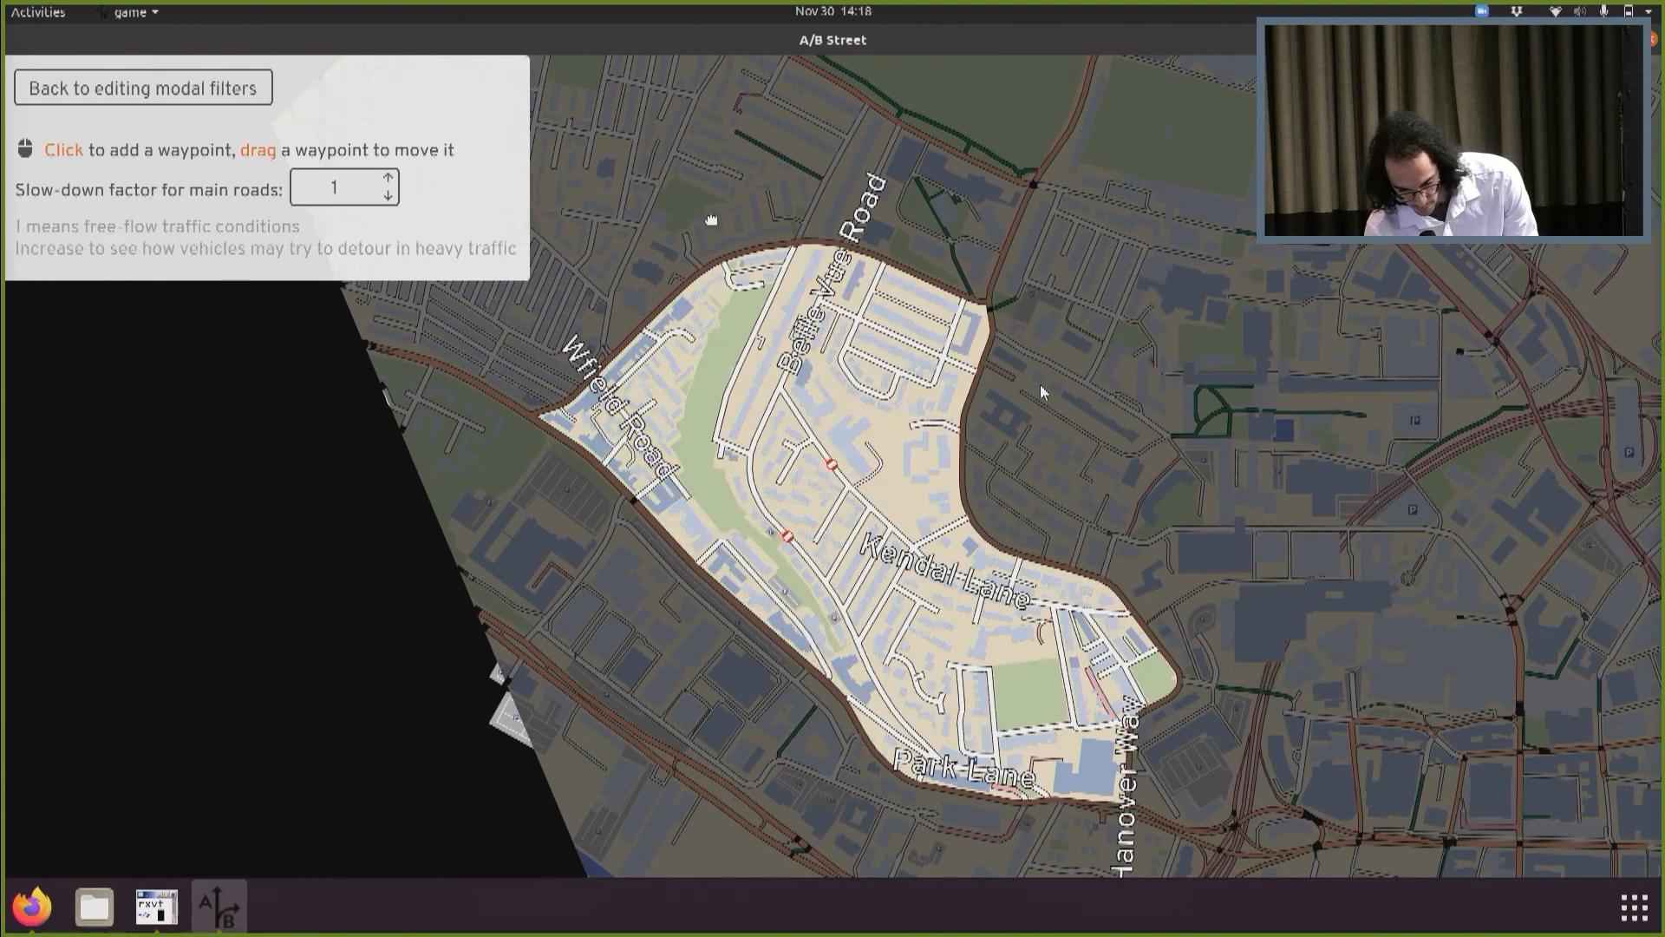
click(765, 139)
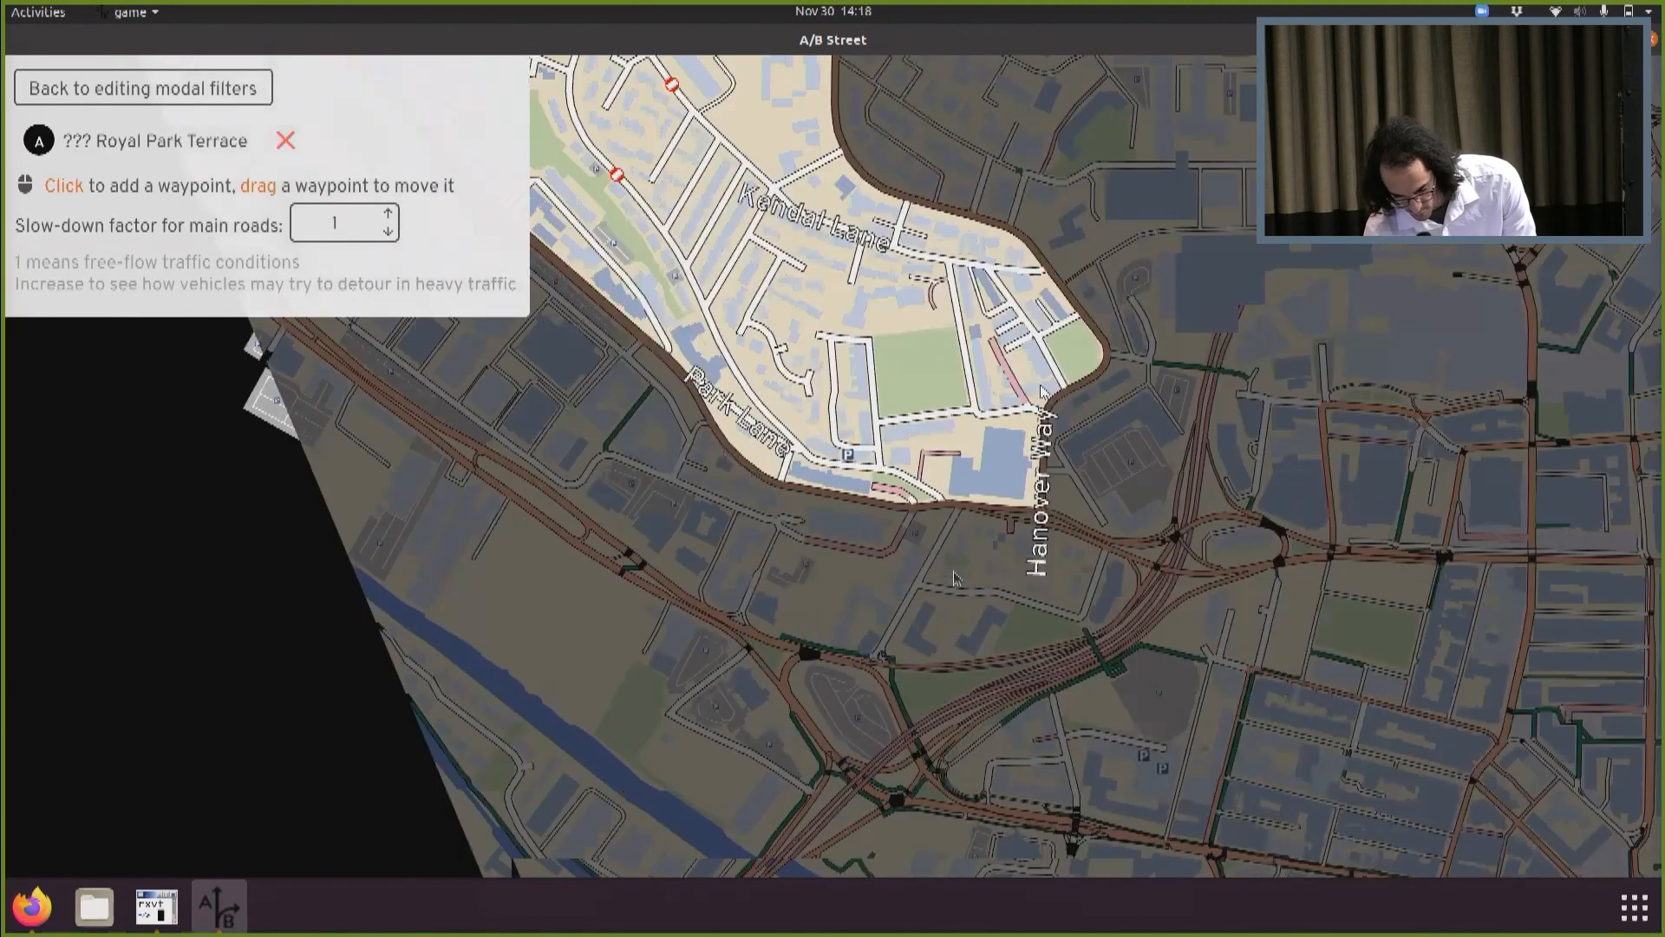
click(953, 574)
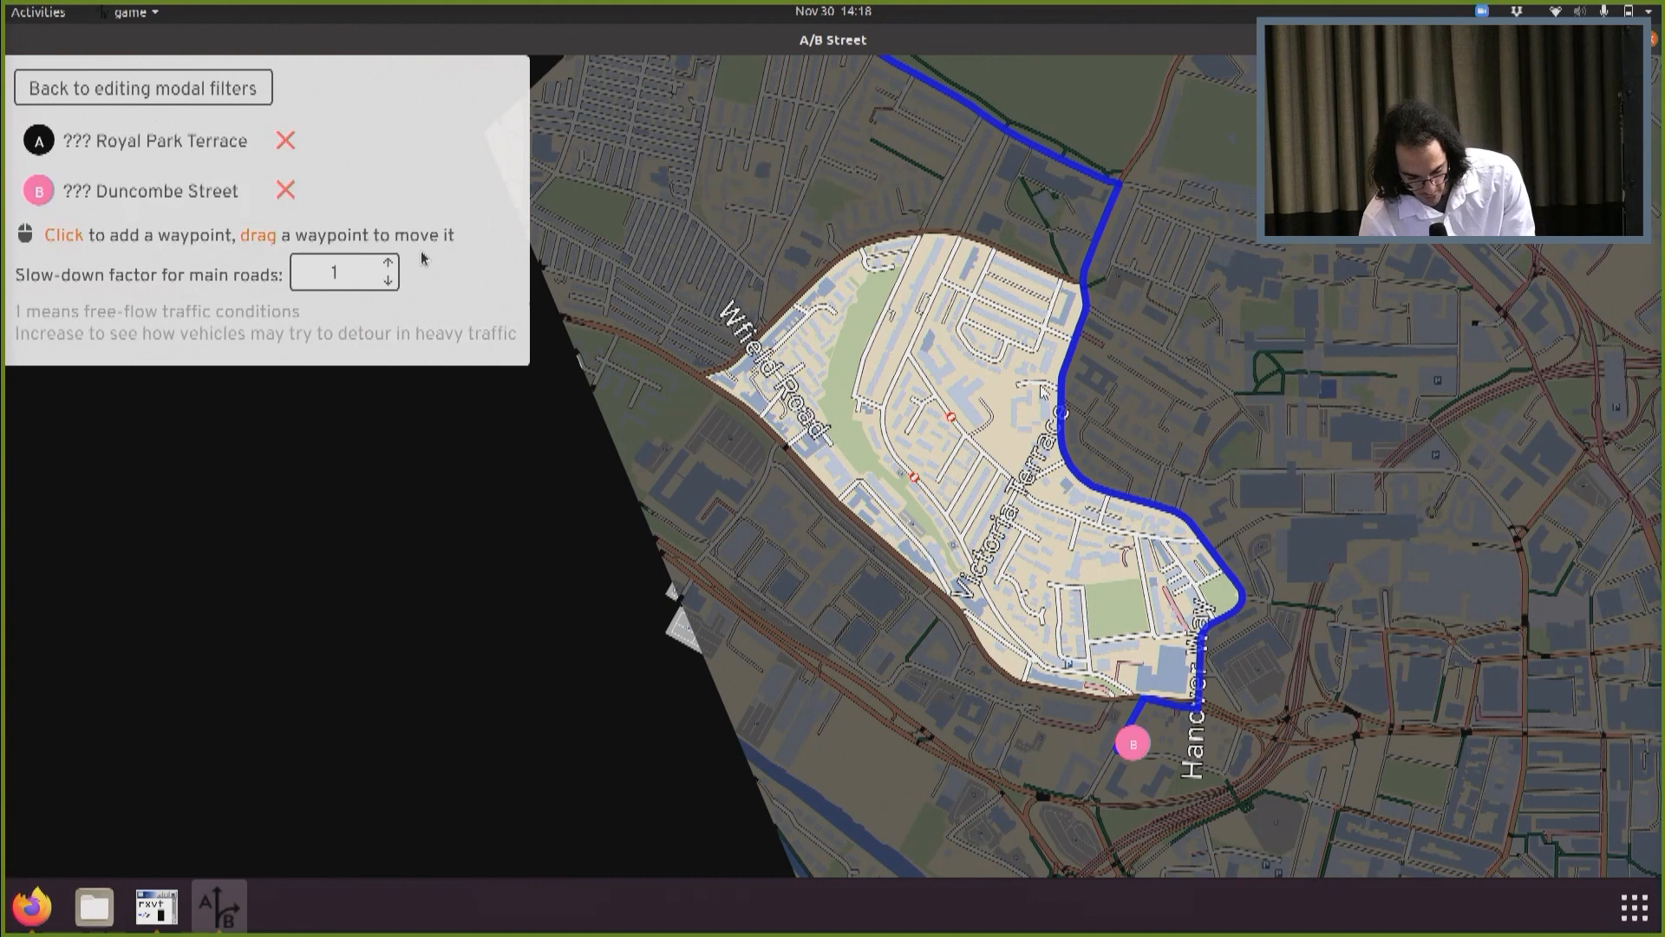
click(387, 264)
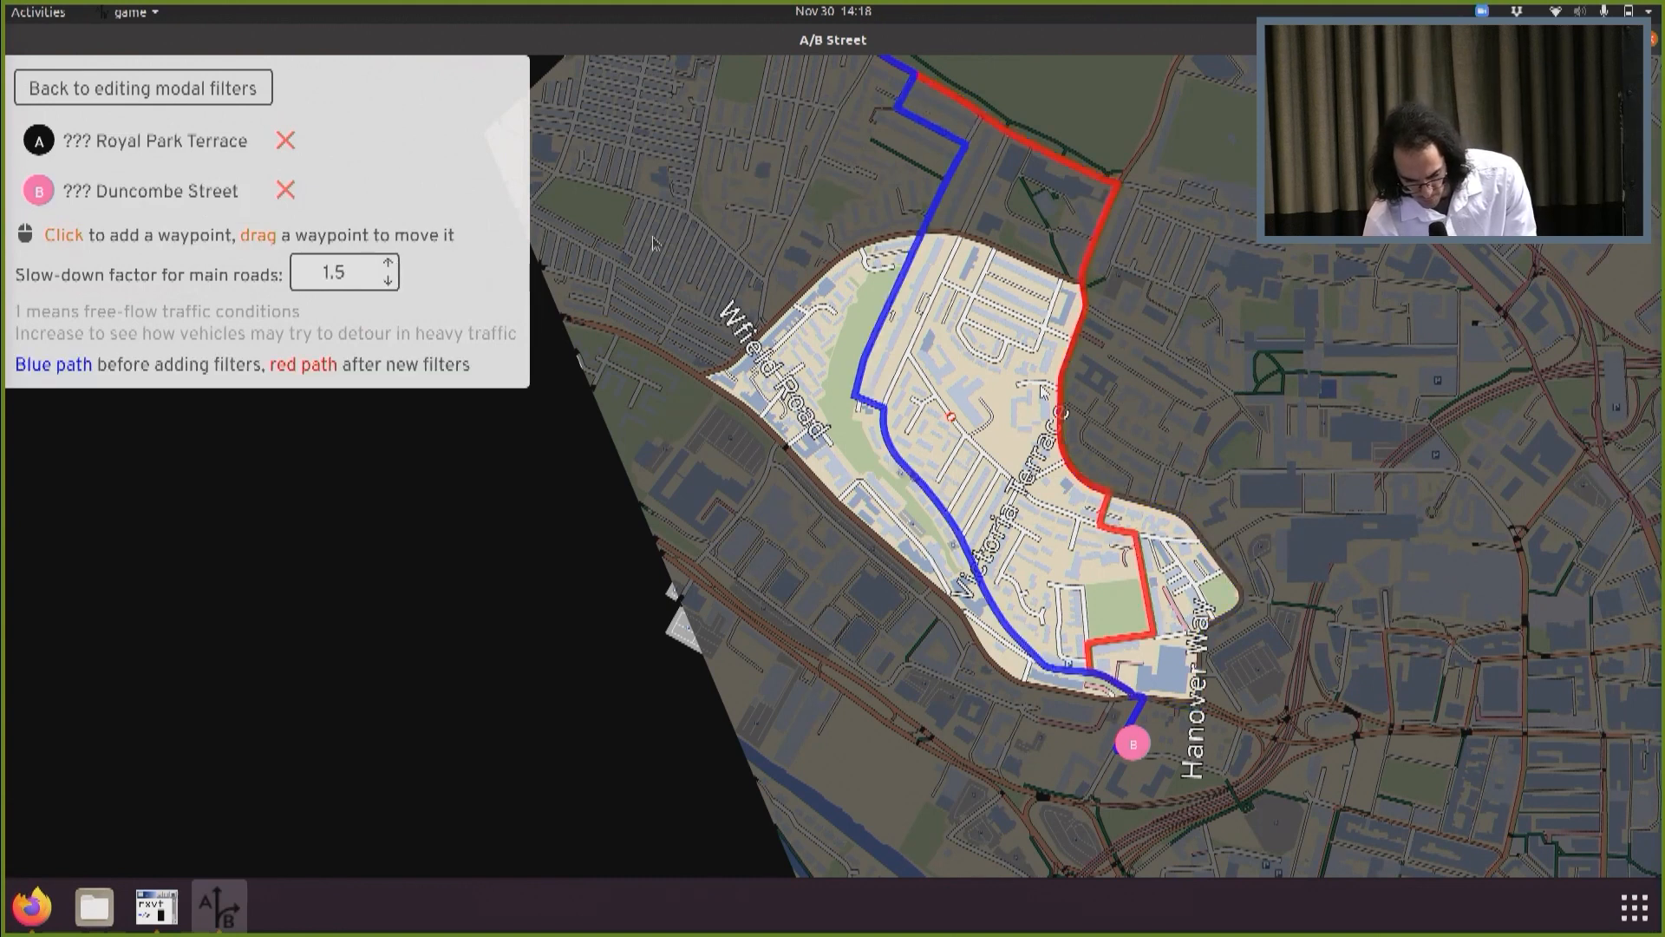